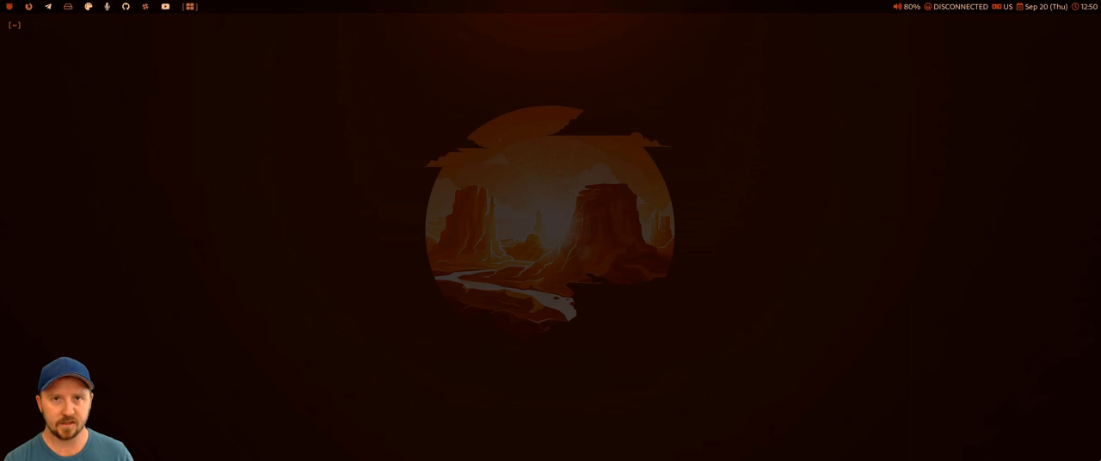
Start x11vnc locally with -geometry 1920x1200 before connecting to thinkbsd.attlocal.net over ssh
type("x11")
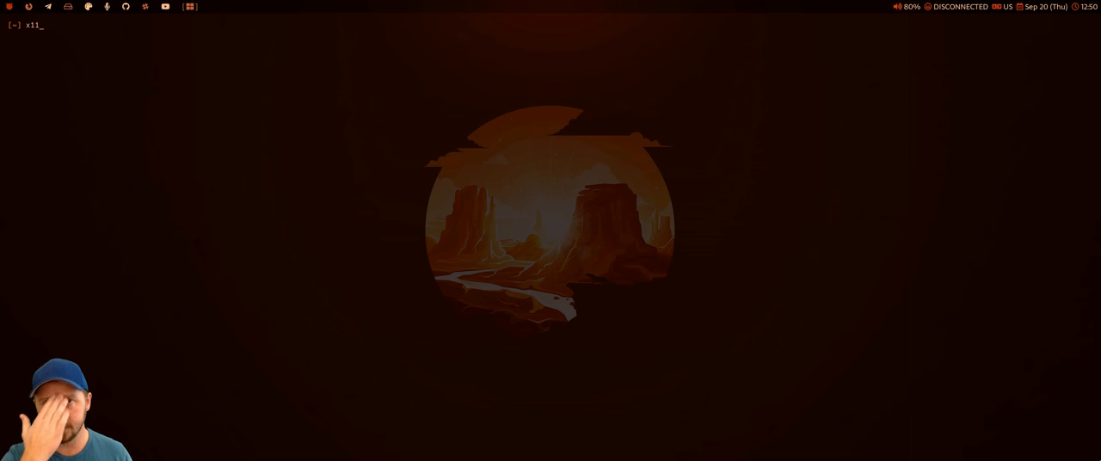
type("v")
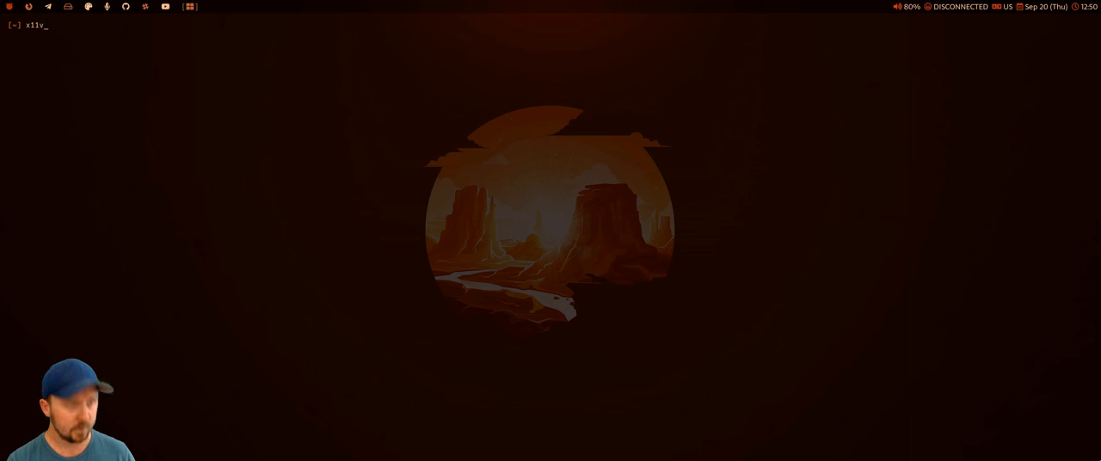
type("nc")
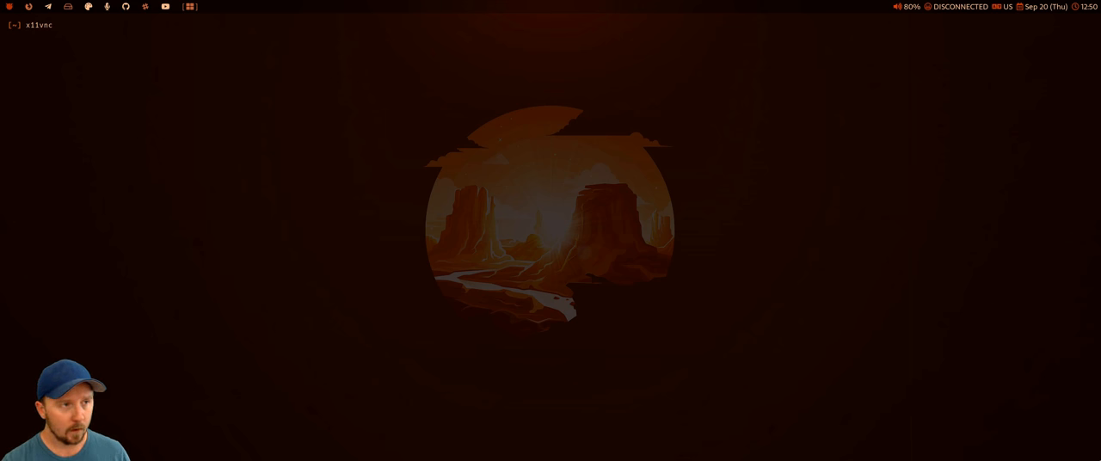
type("-geometry 1920x1200")
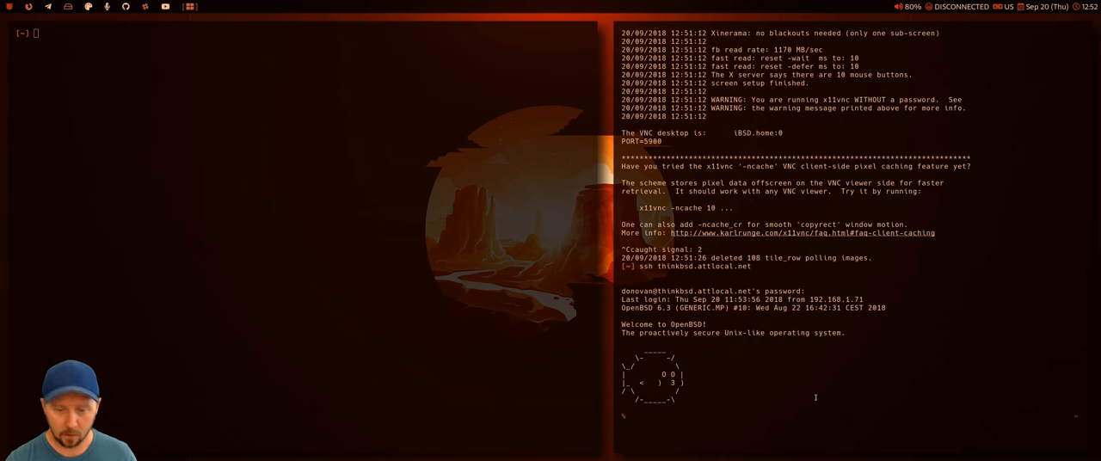
Run x11vnc -geometry 1920x1080 on OpenBSD and review its startup output serving port 5900
type("x11vnc -geometry 1920x1080")
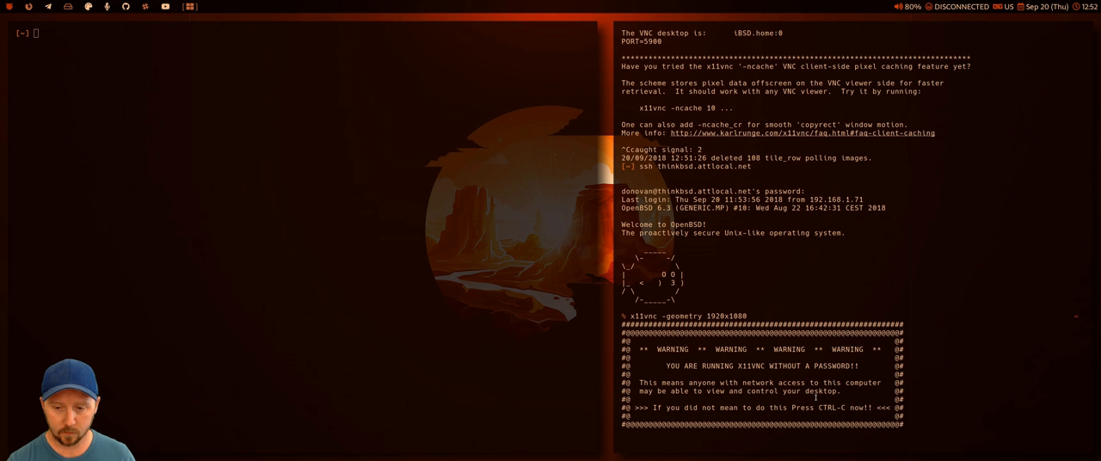
scroll("down", 3)
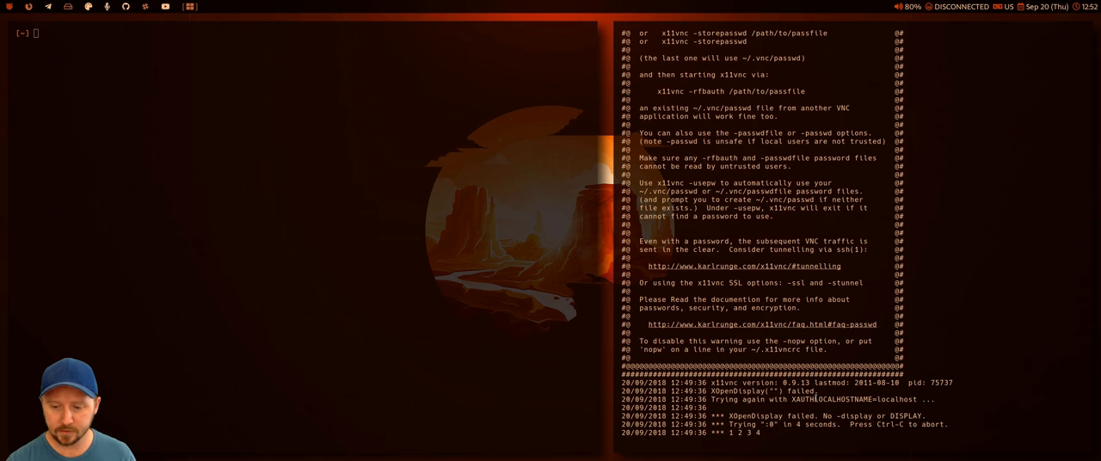
scroll("down", 3)
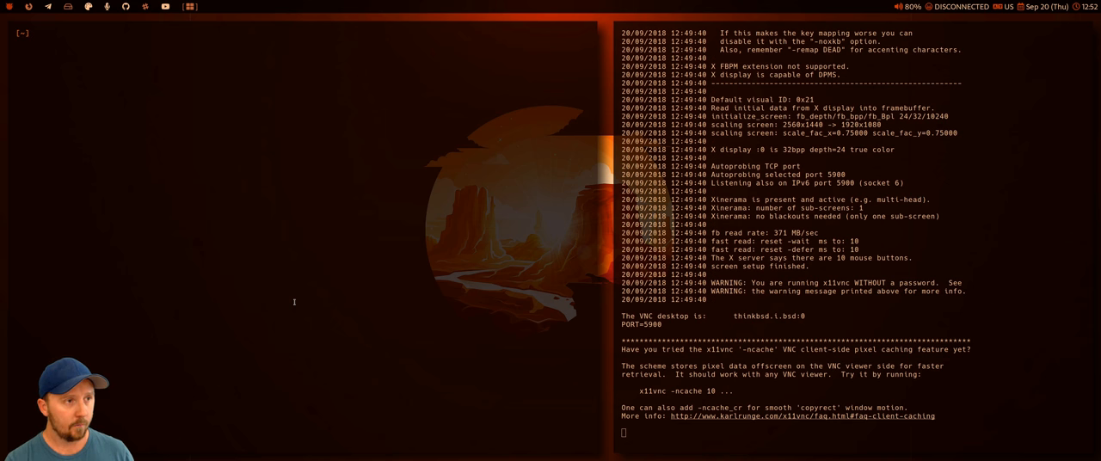
Attempt vncviewer 192.168.1.66, abort the refused connection, and stop pf with doas service pf stop
type("vncviewer")
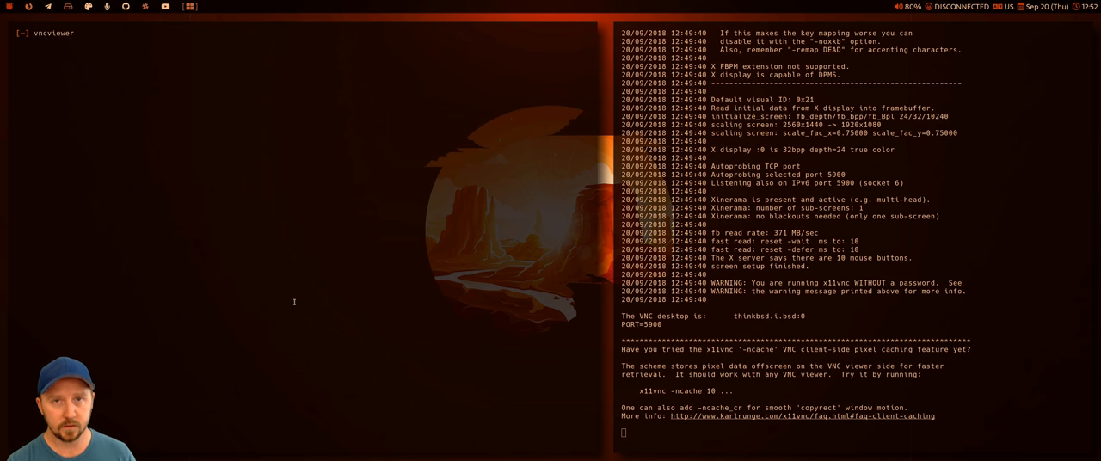
type("192.168.1.66")
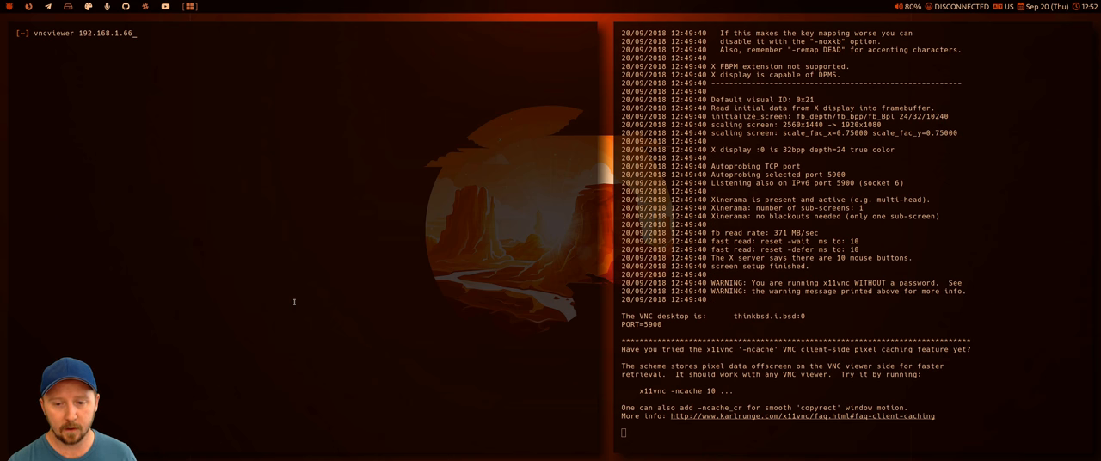
key("Return")
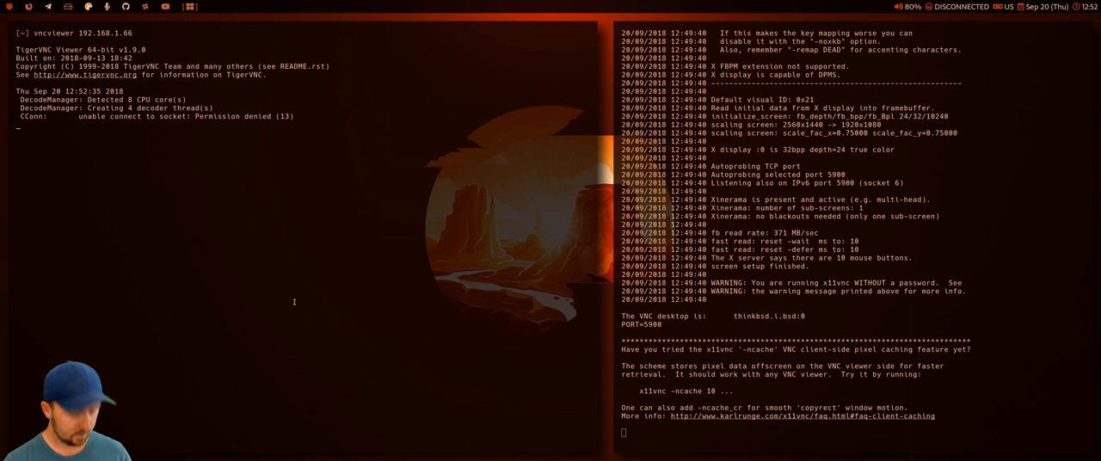
key("ctrl+c")
type("doas ser")
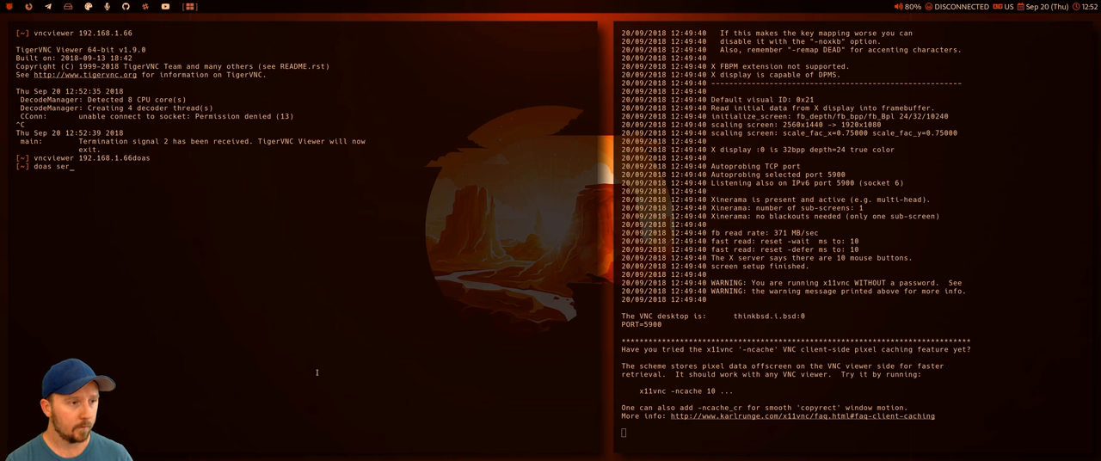
type("vice pf stop")
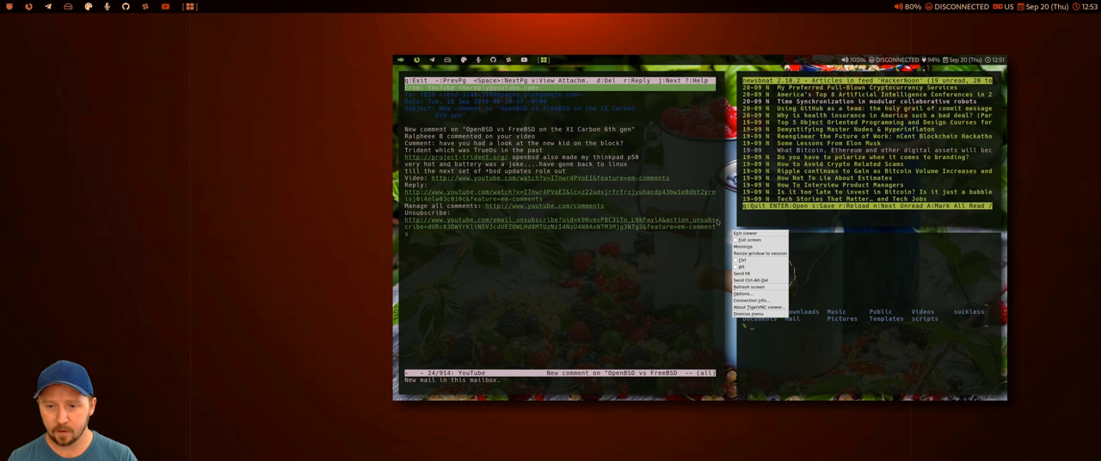
mouse_move(749, 260)
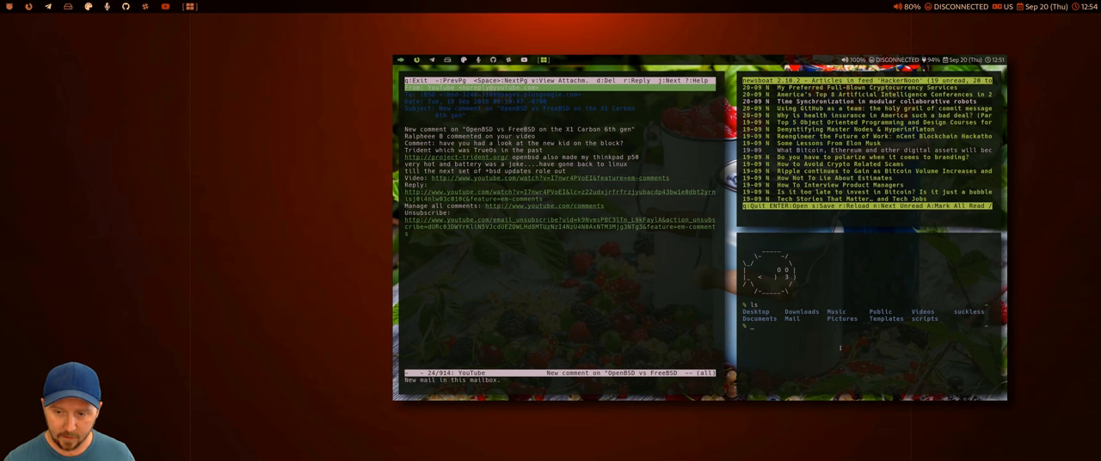
Reconnect the viewer to 192.168.1.66 and list the home folder in the remote terminal
type("ssvnc 192.168.1.7")
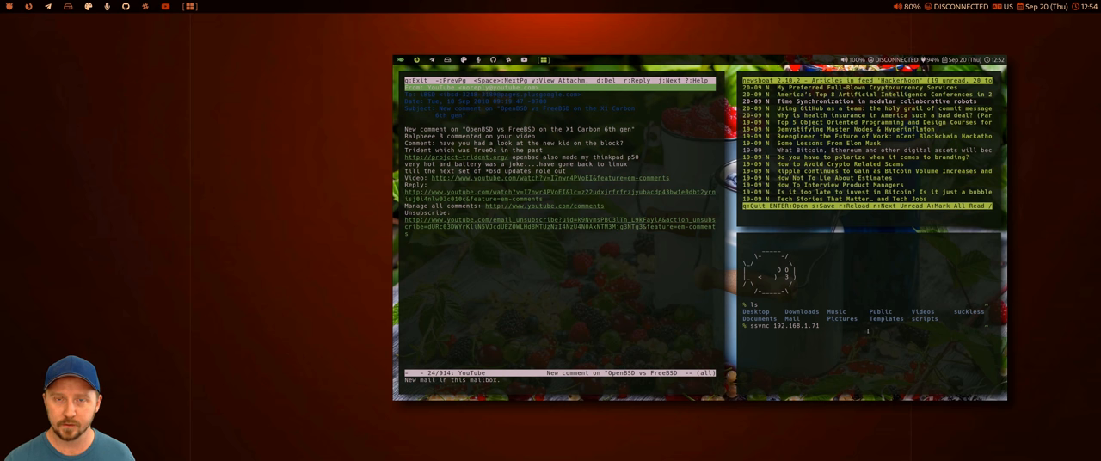
type("1")
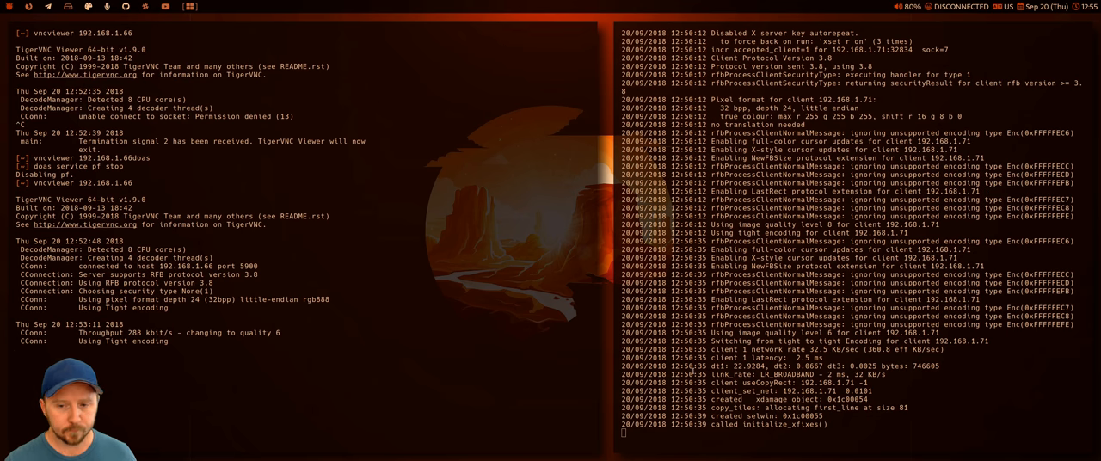
scroll("up", 3)
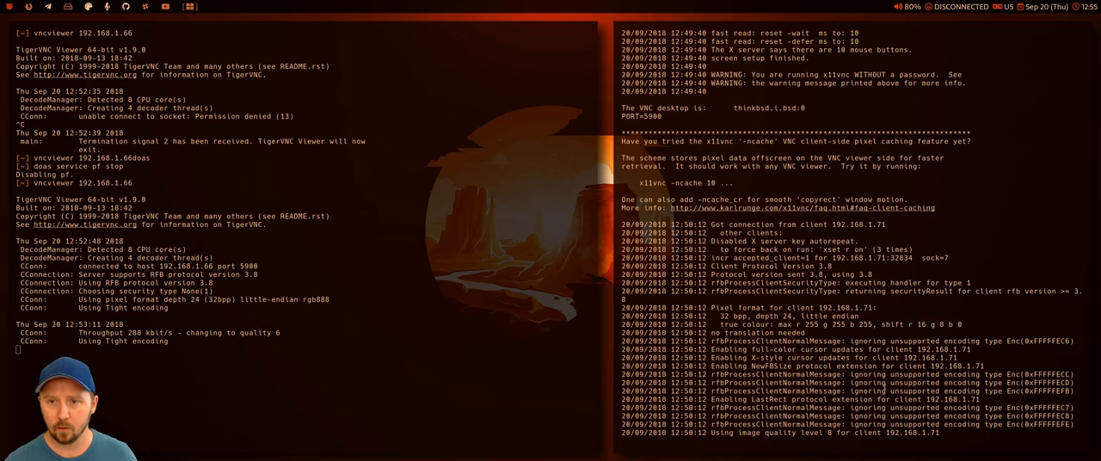
scroll("up", 3)
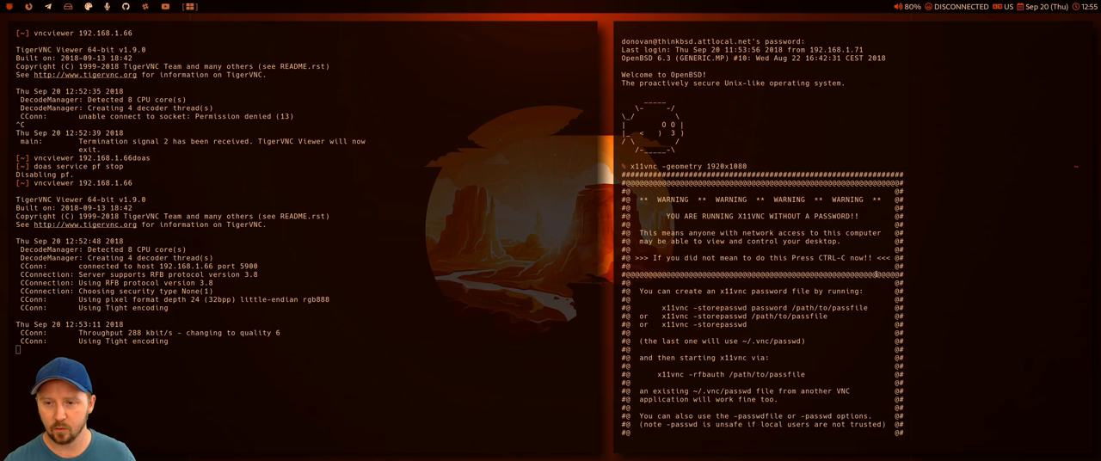
scroll("down", 3)
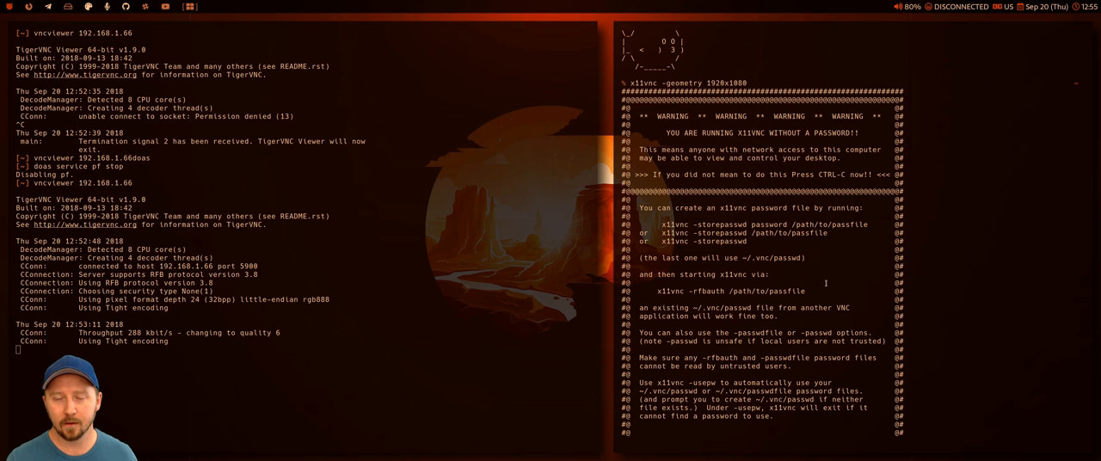
mouse_move(699, 261)
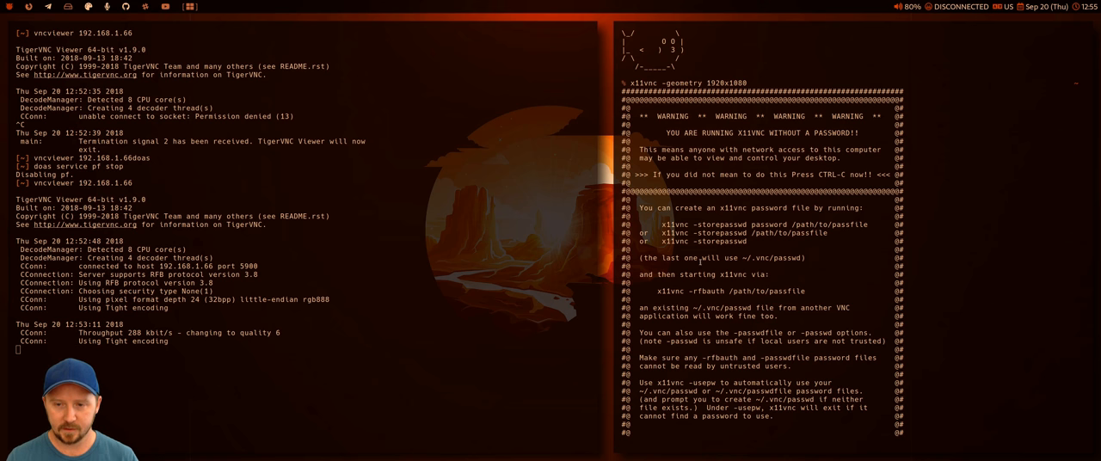
mouse_move(963, 284)
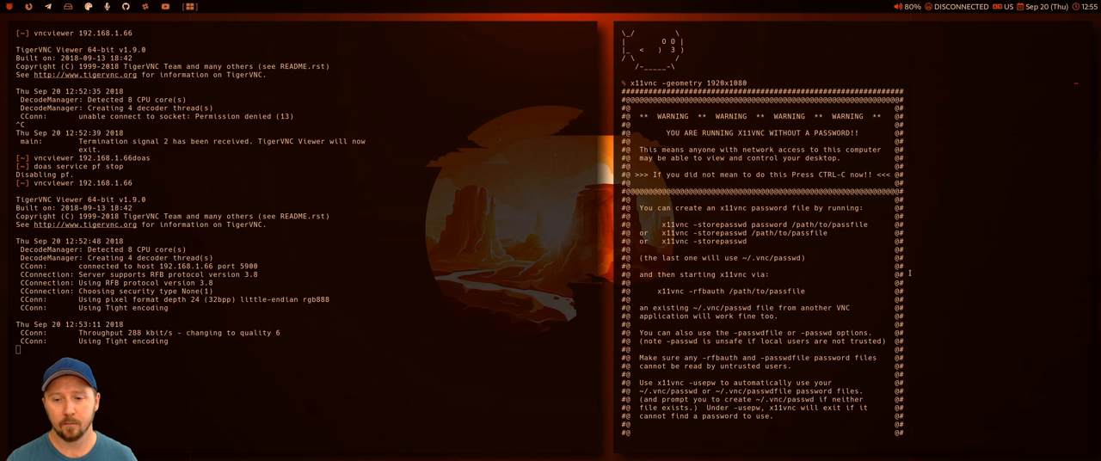
scroll("down", 3)
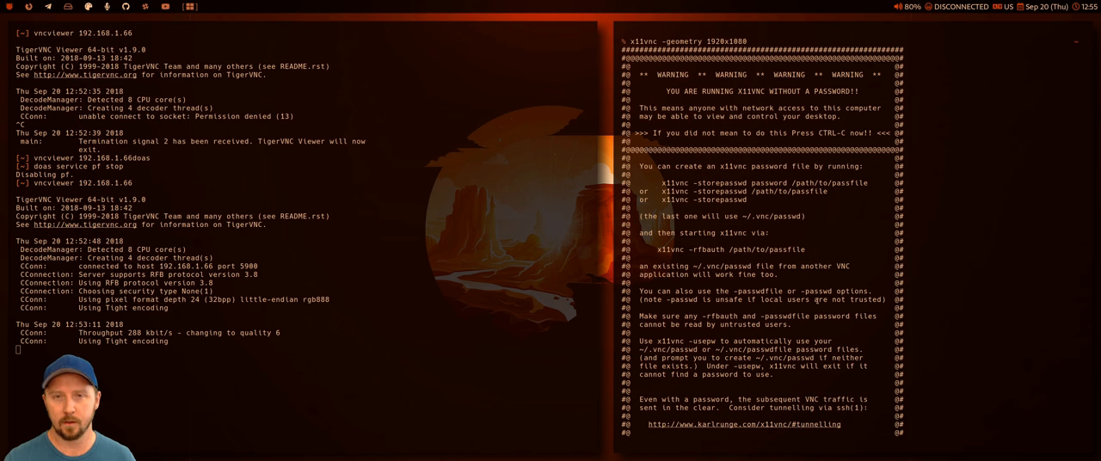
scroll("down", 3)
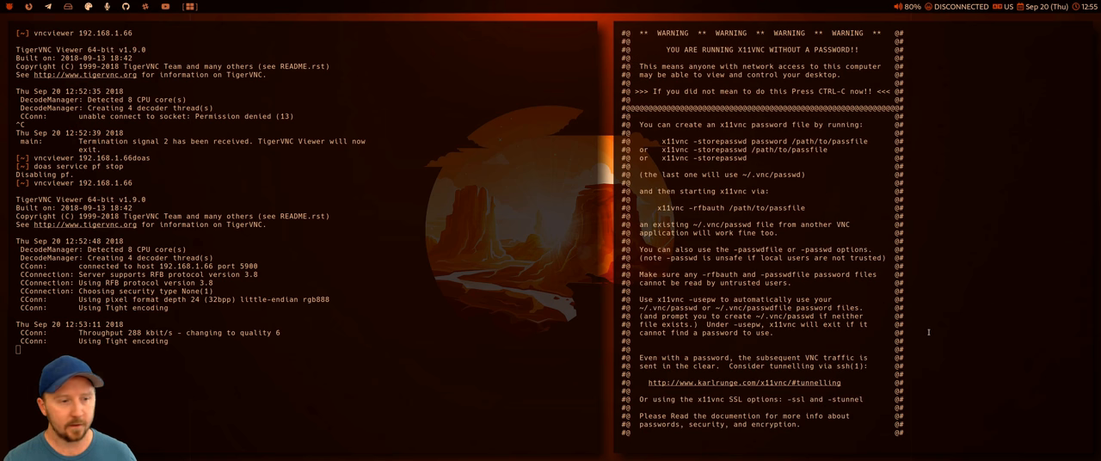
scroll("down", 3)
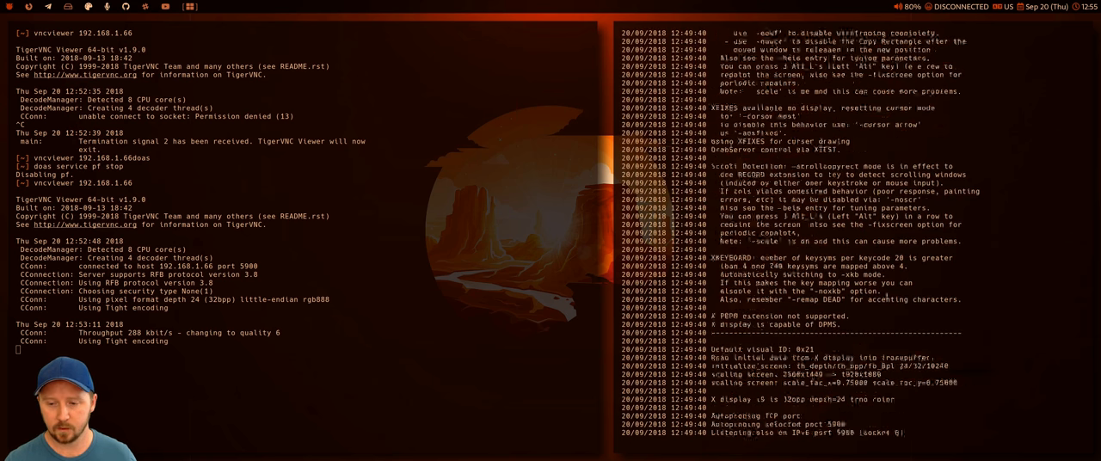